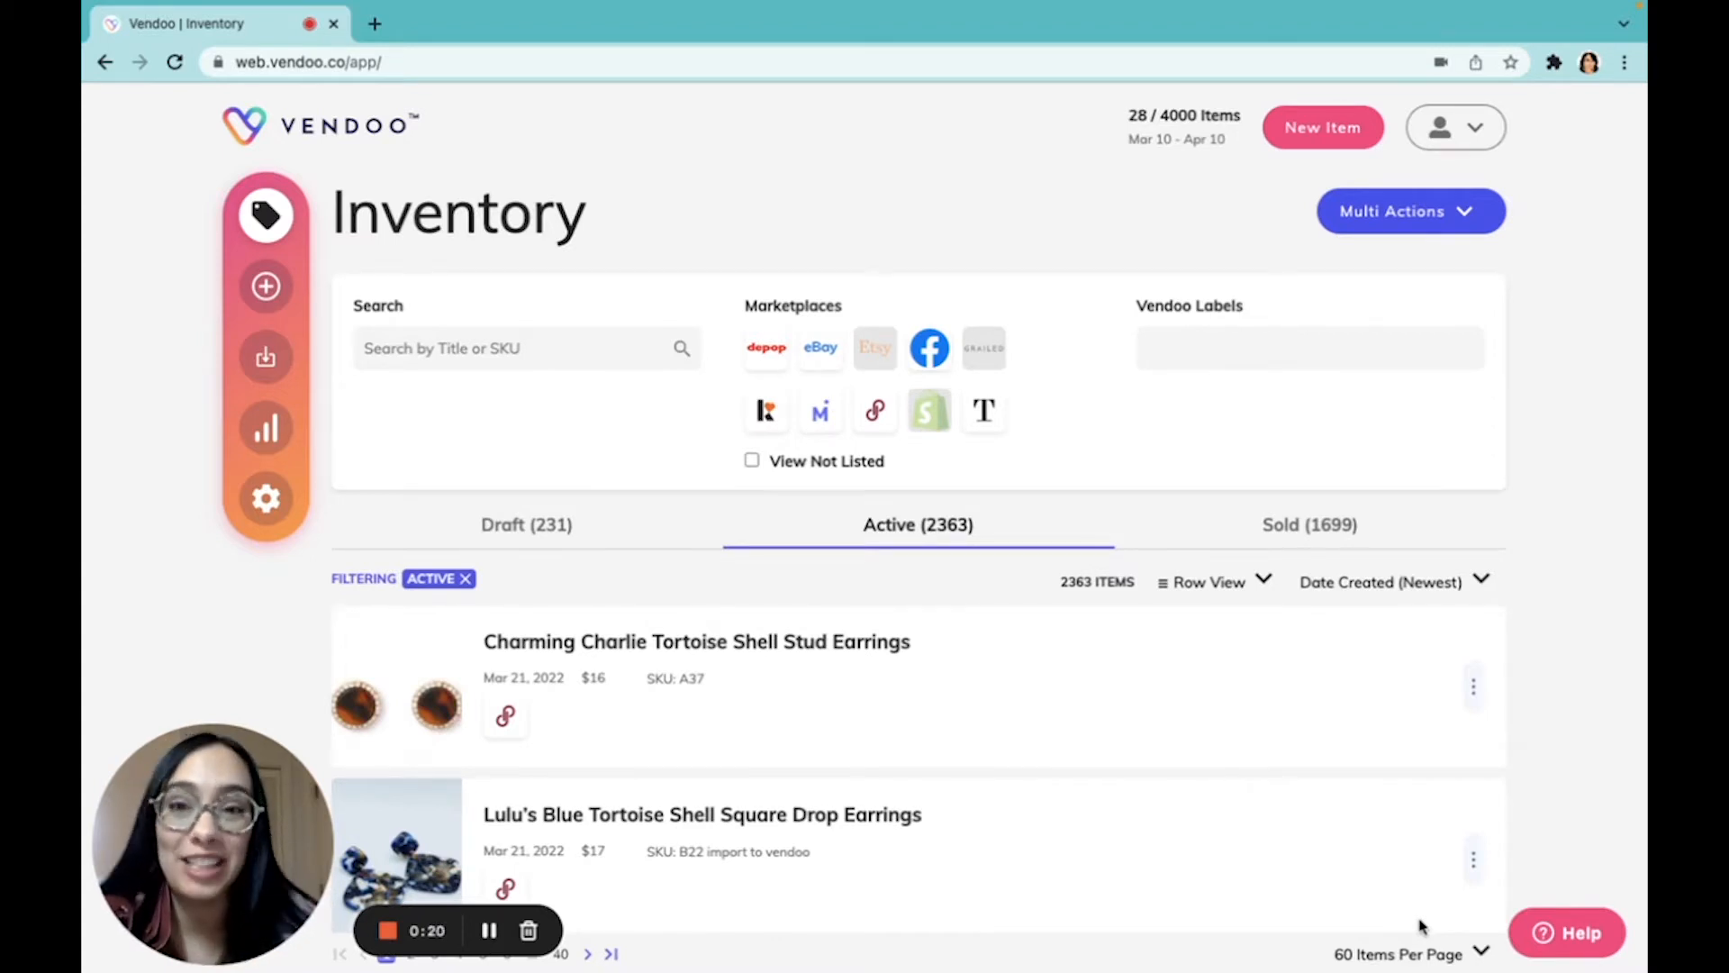
mouse_move(1448, 848)
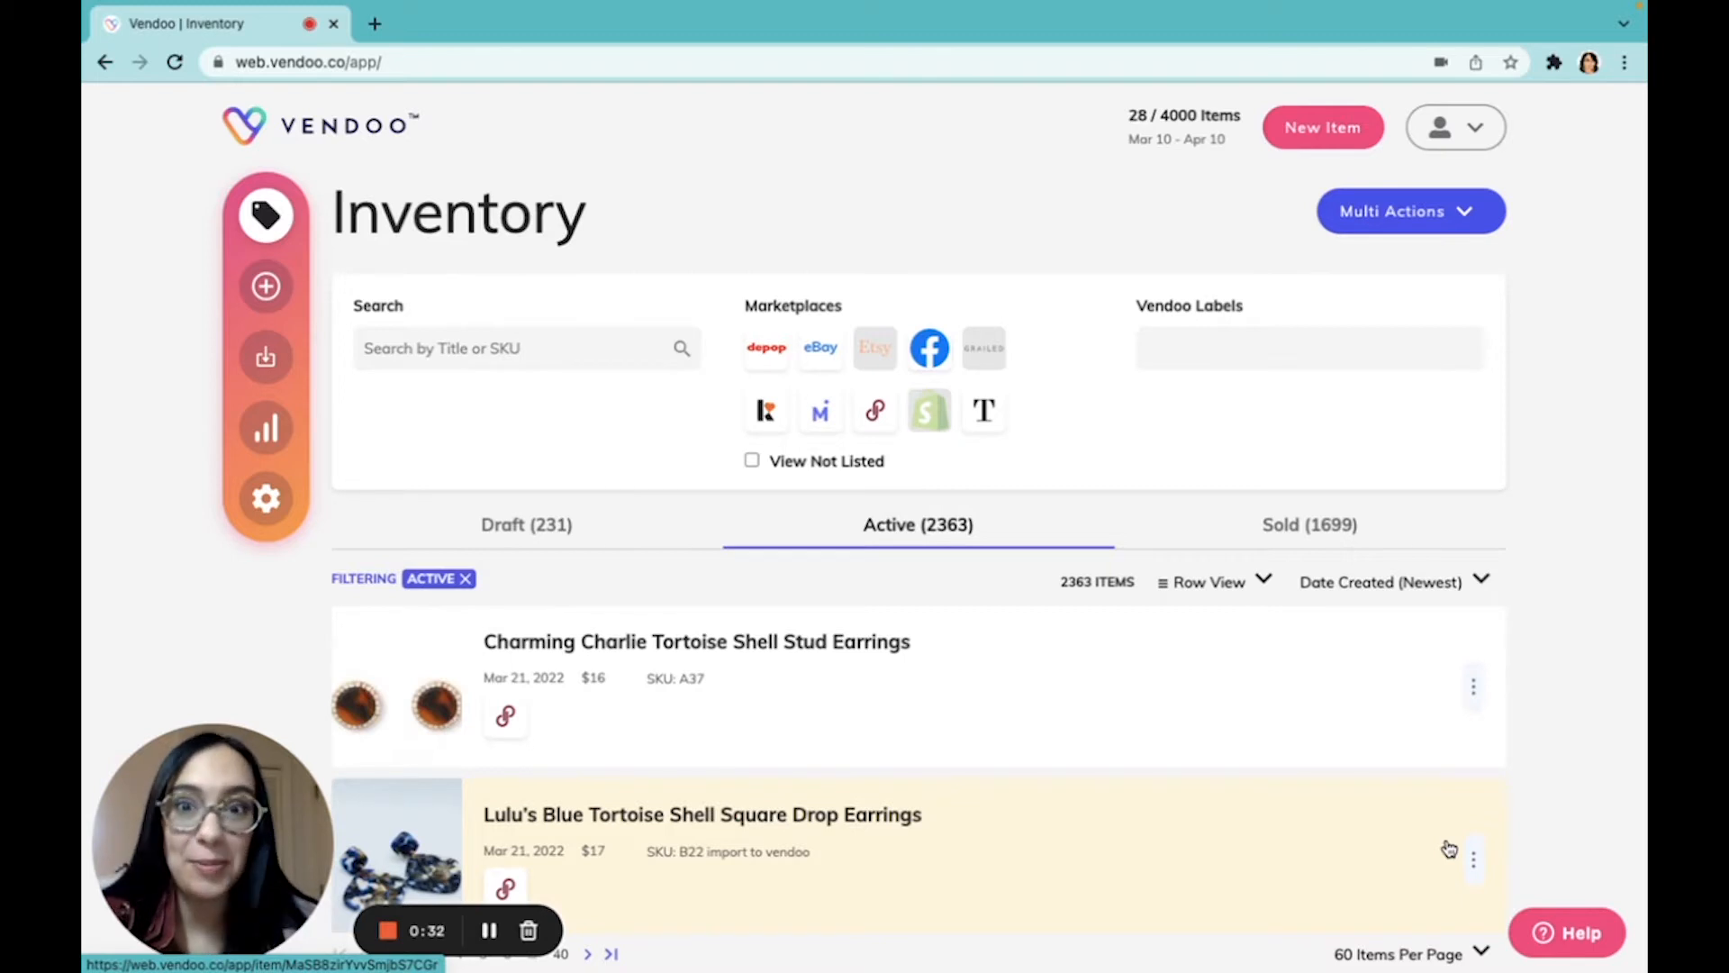
mouse_move(889, 715)
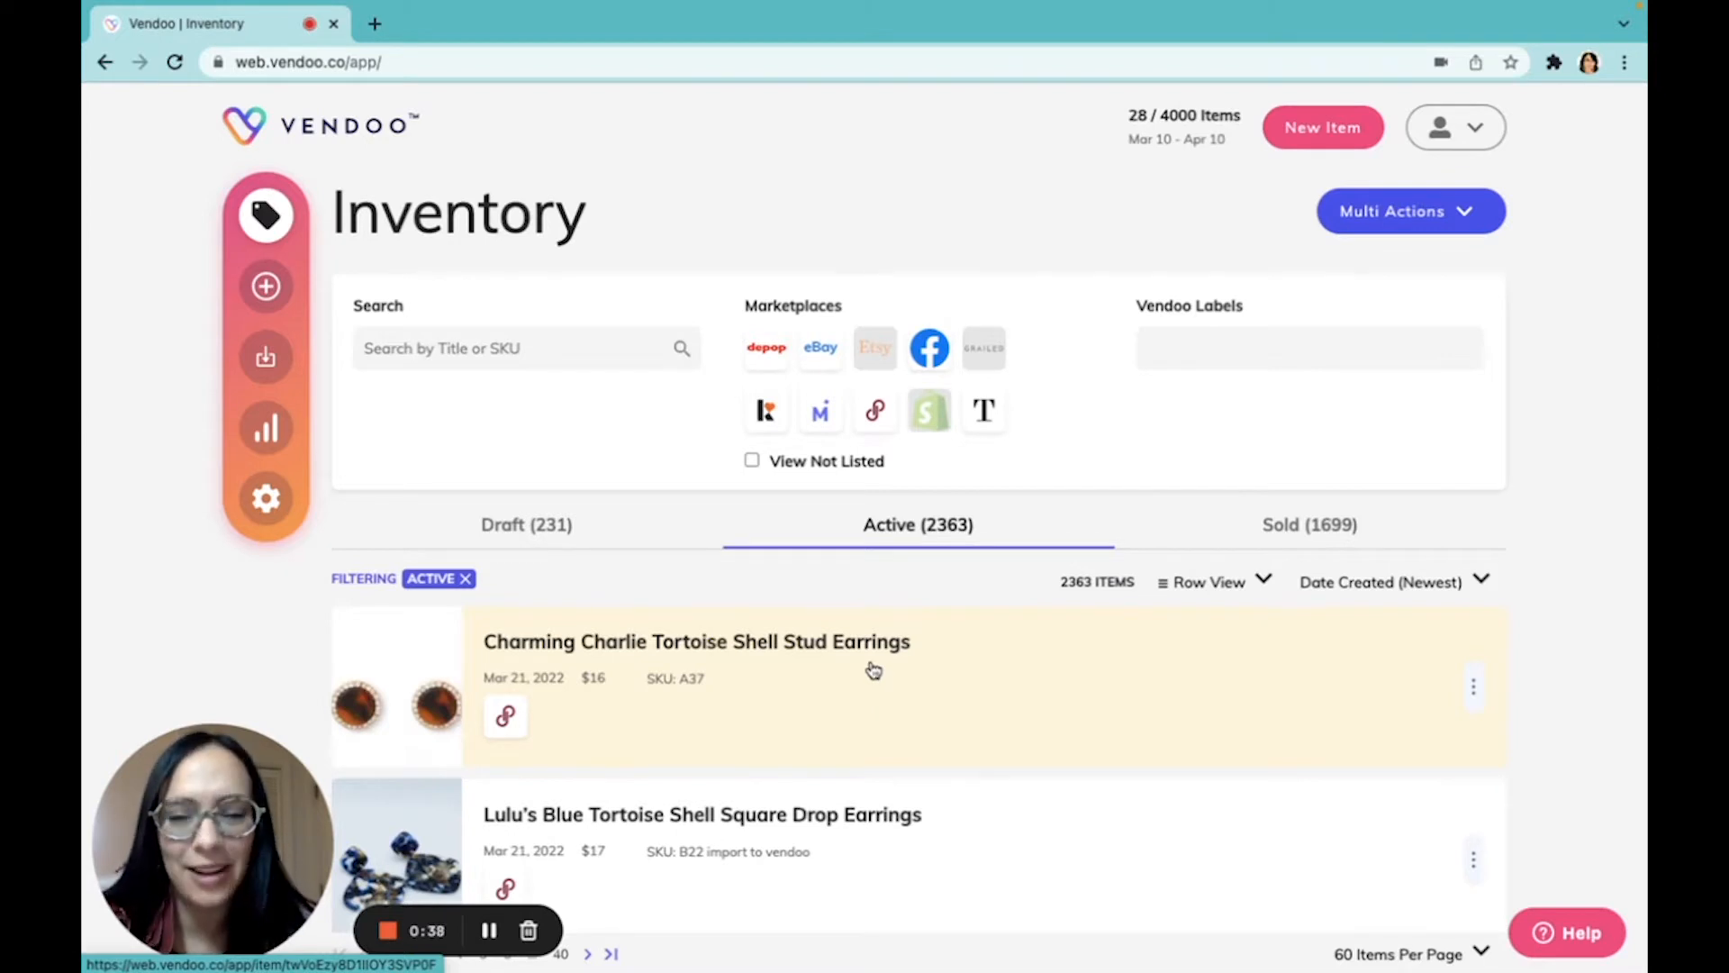
mouse_move(293, 479)
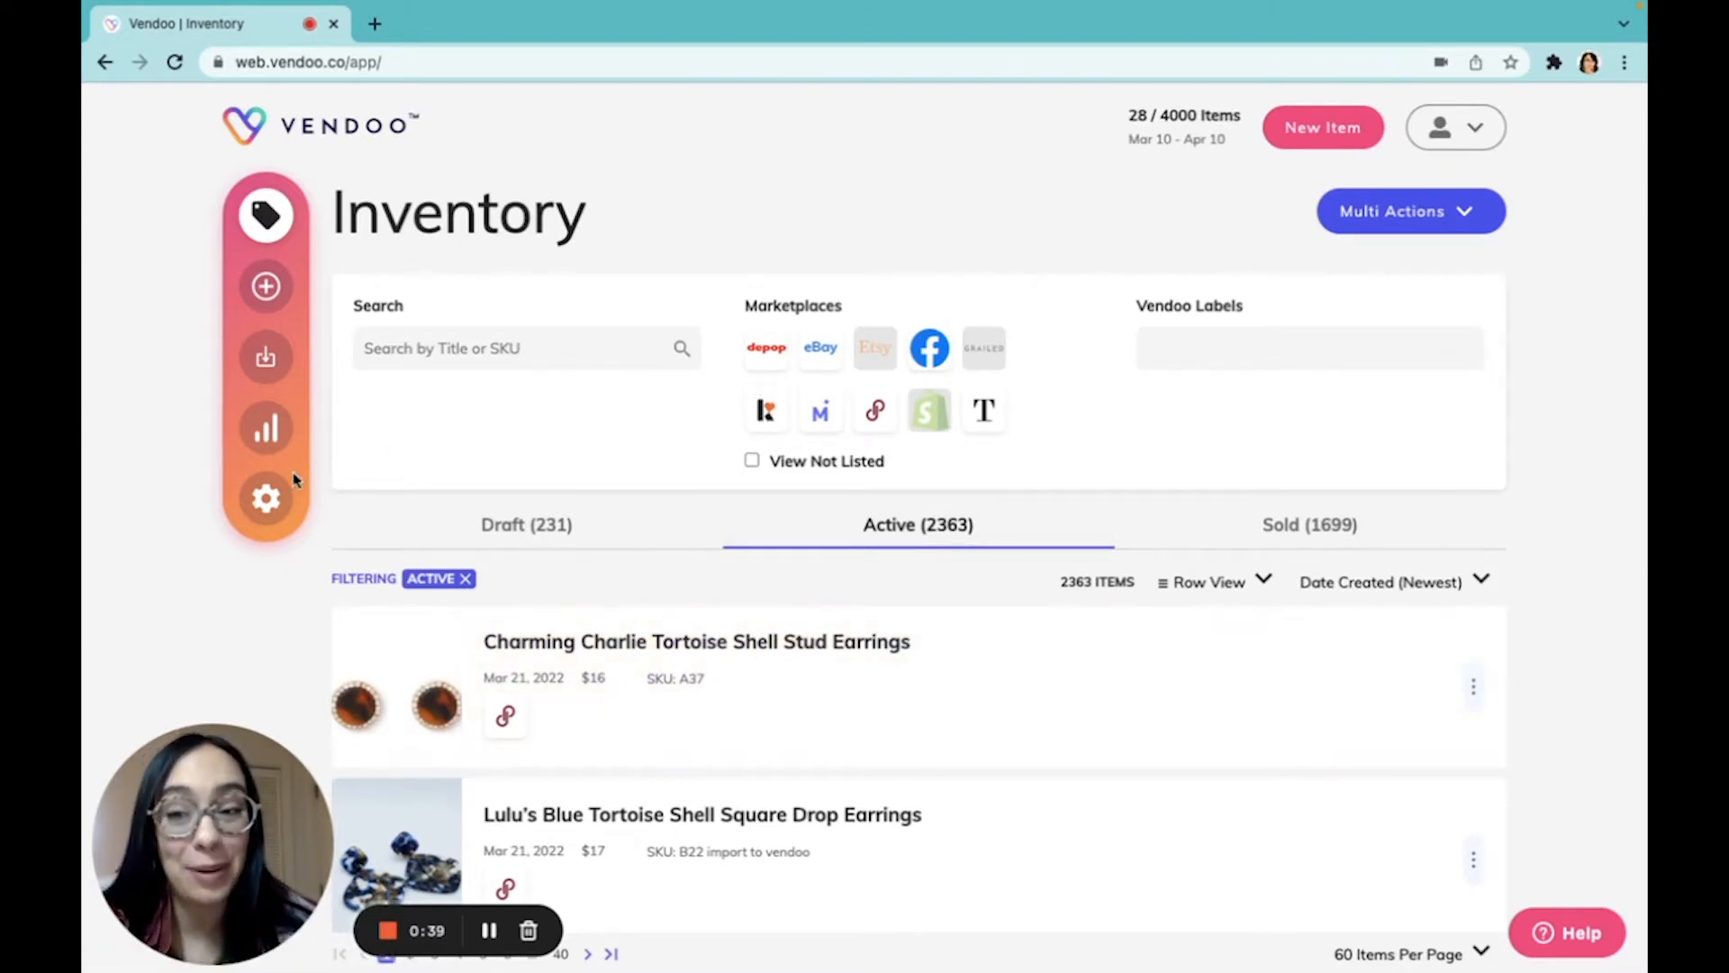
mouse_move(265, 497)
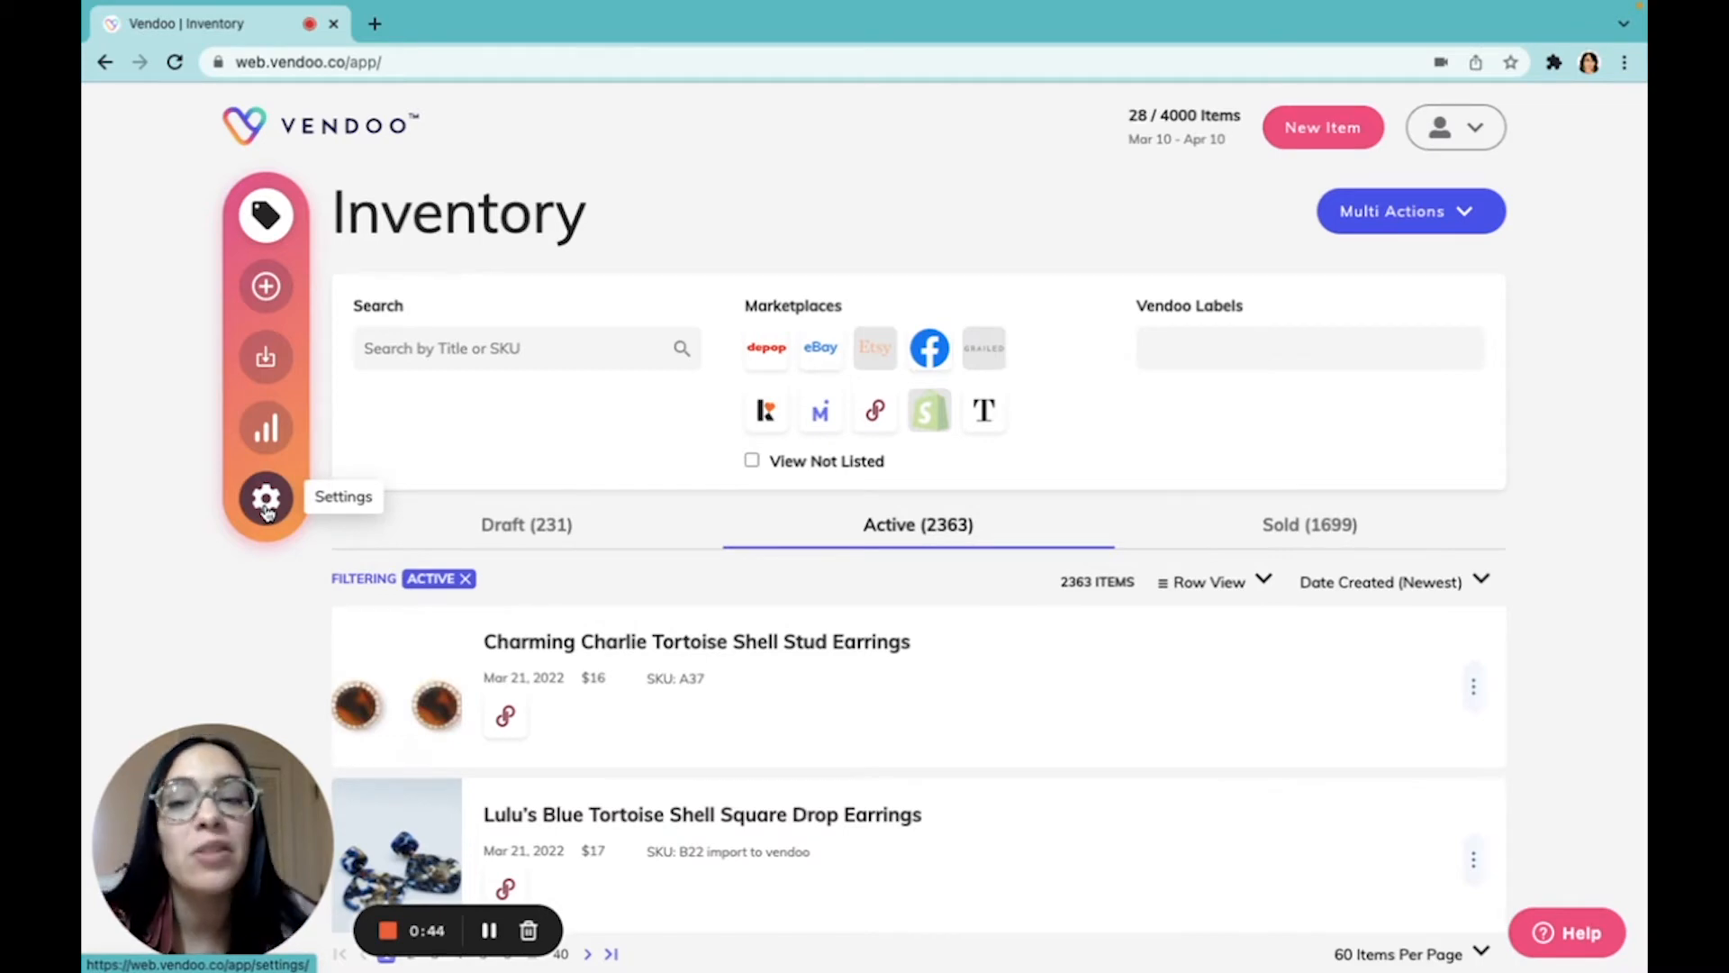
From Settings, reach the Export CSV form and set the start date to 03/01/2022.
click(265, 499)
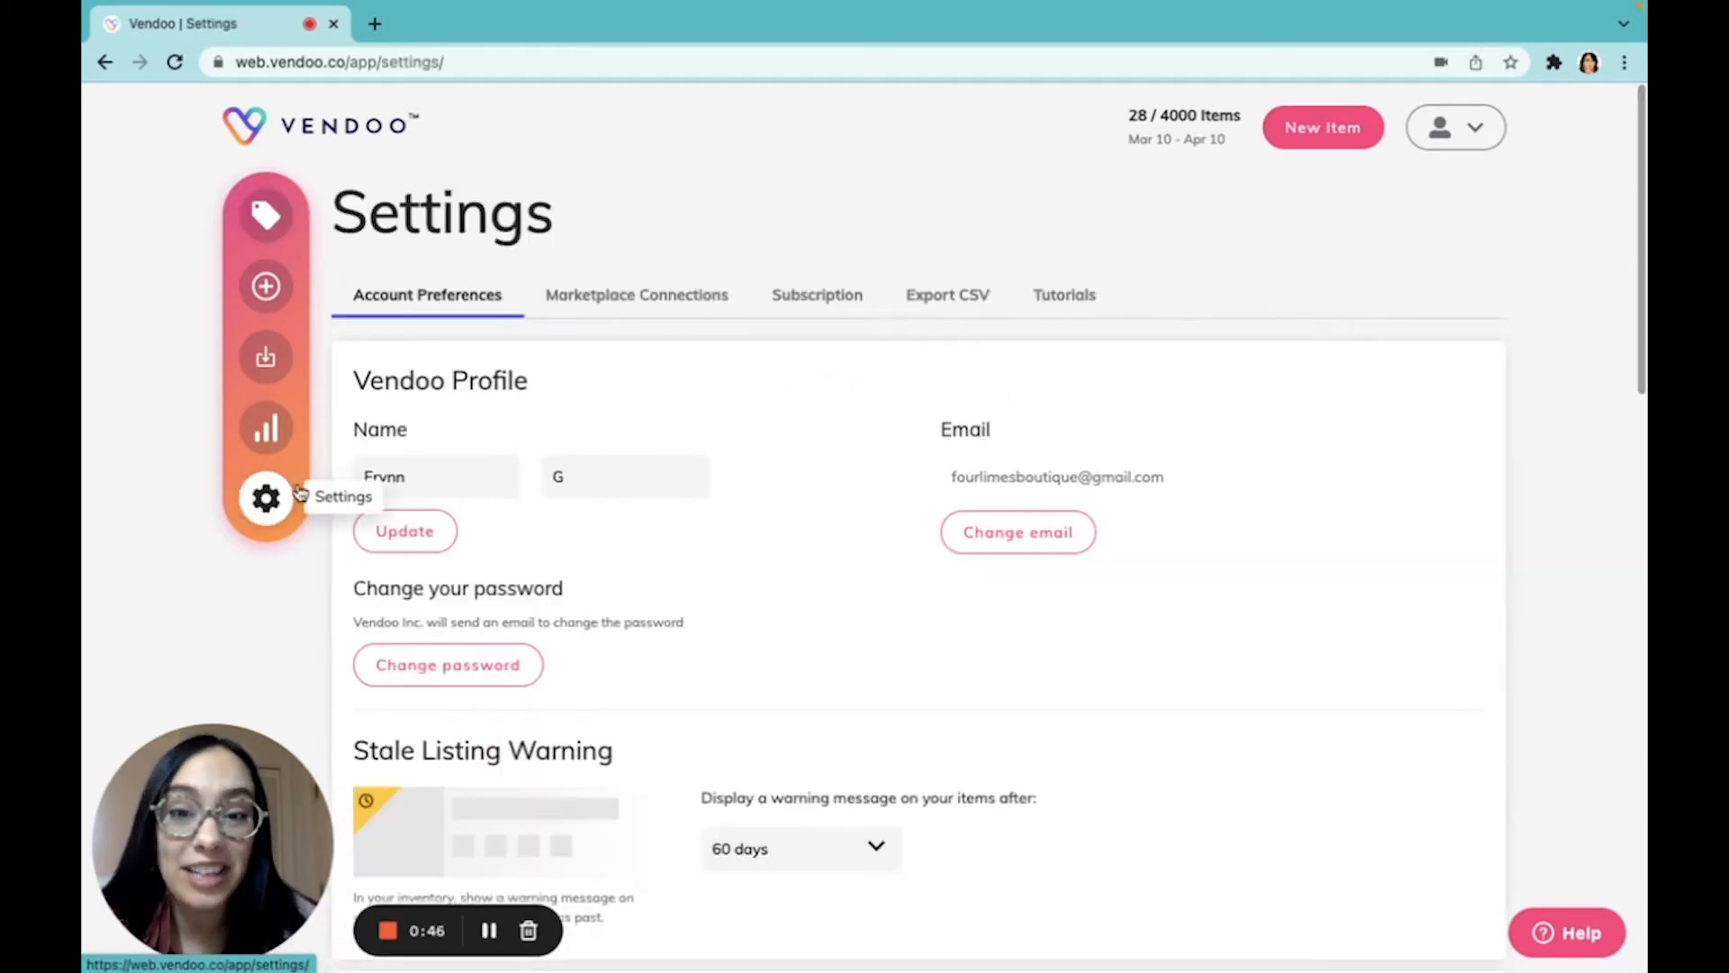
click(946, 294)
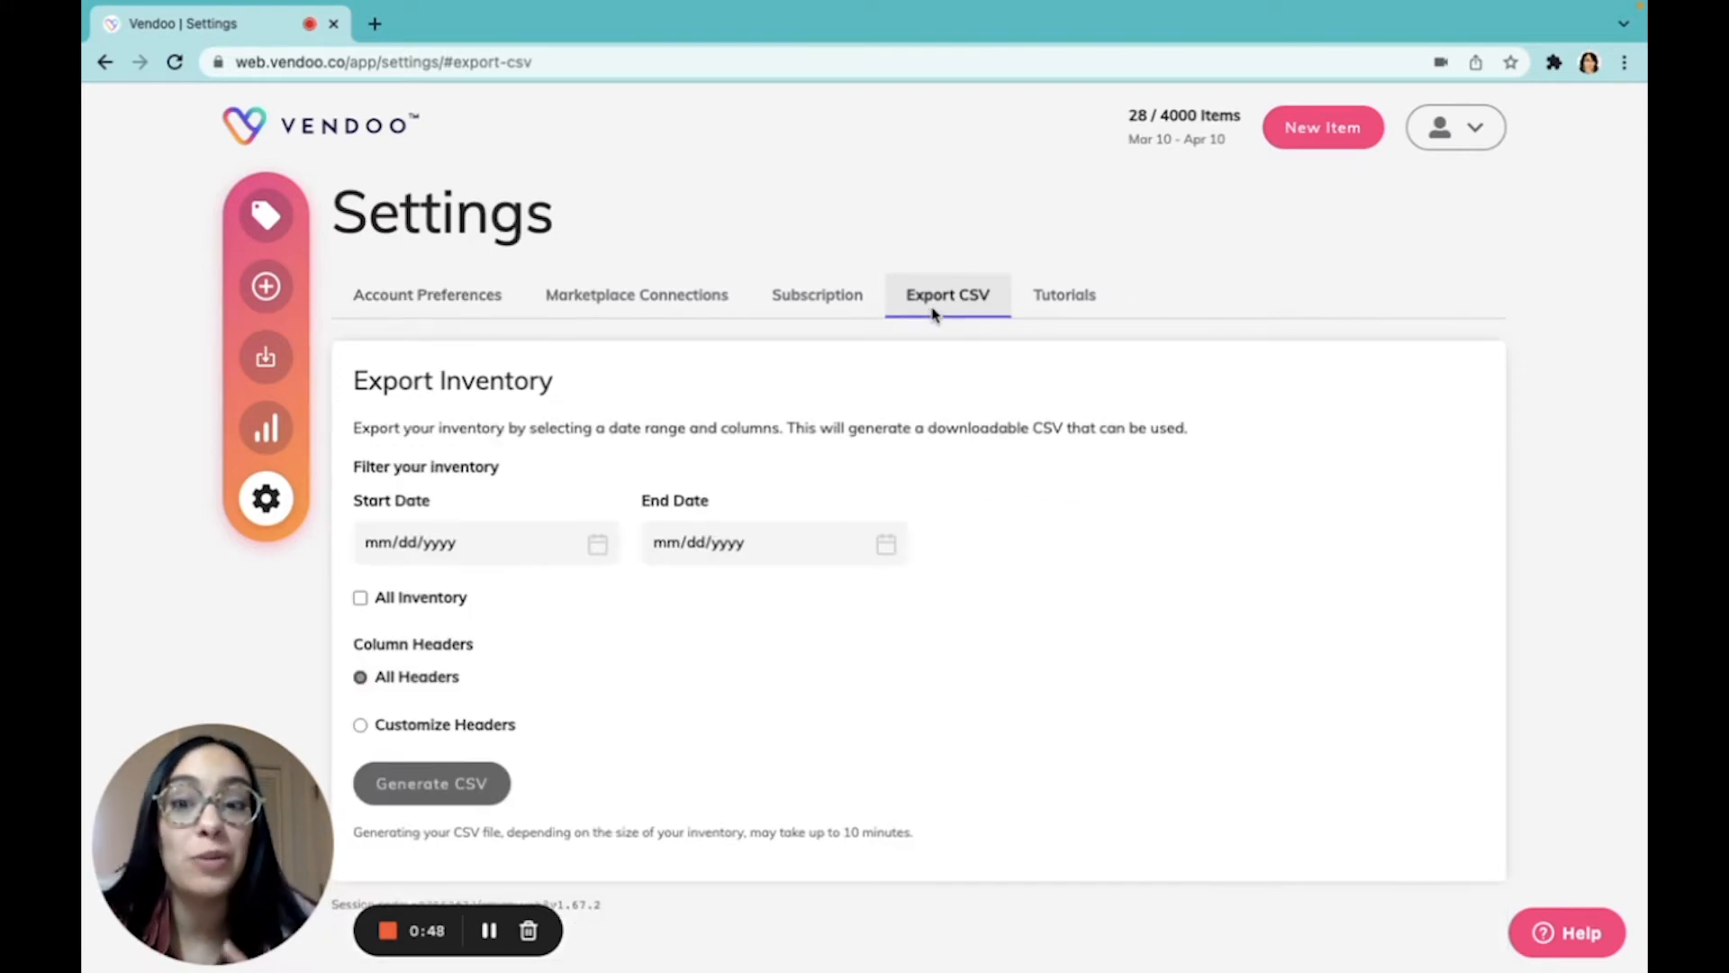
mouse_move(371, 542)
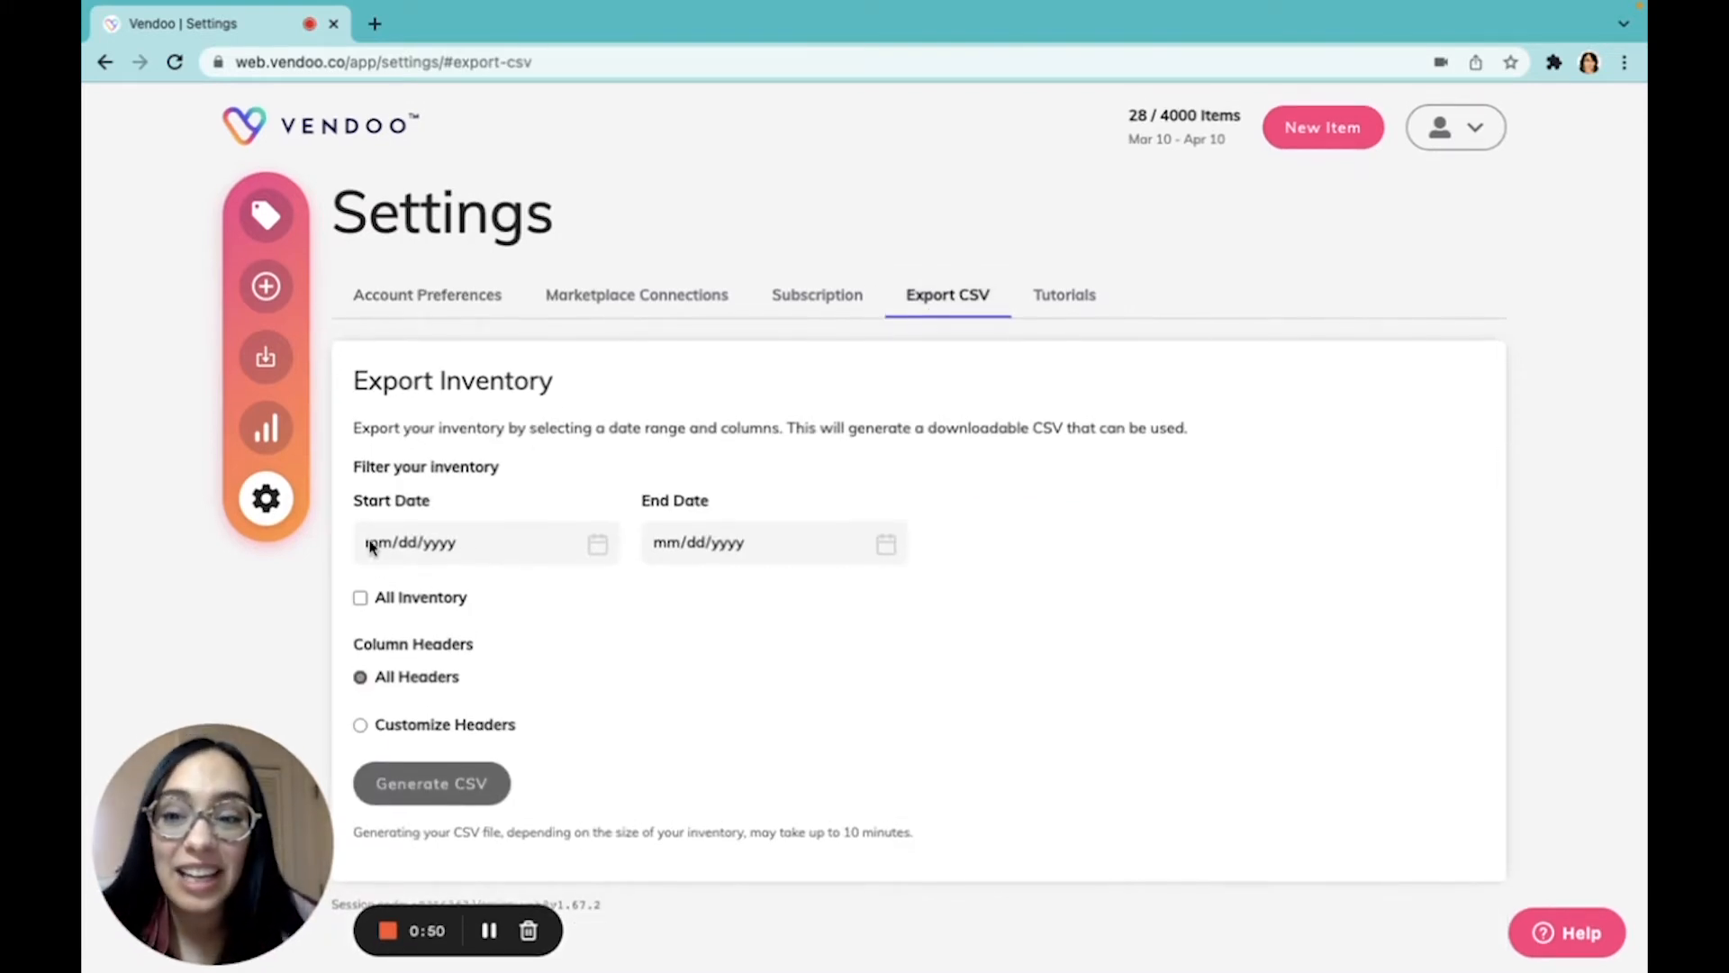
click(479, 542)
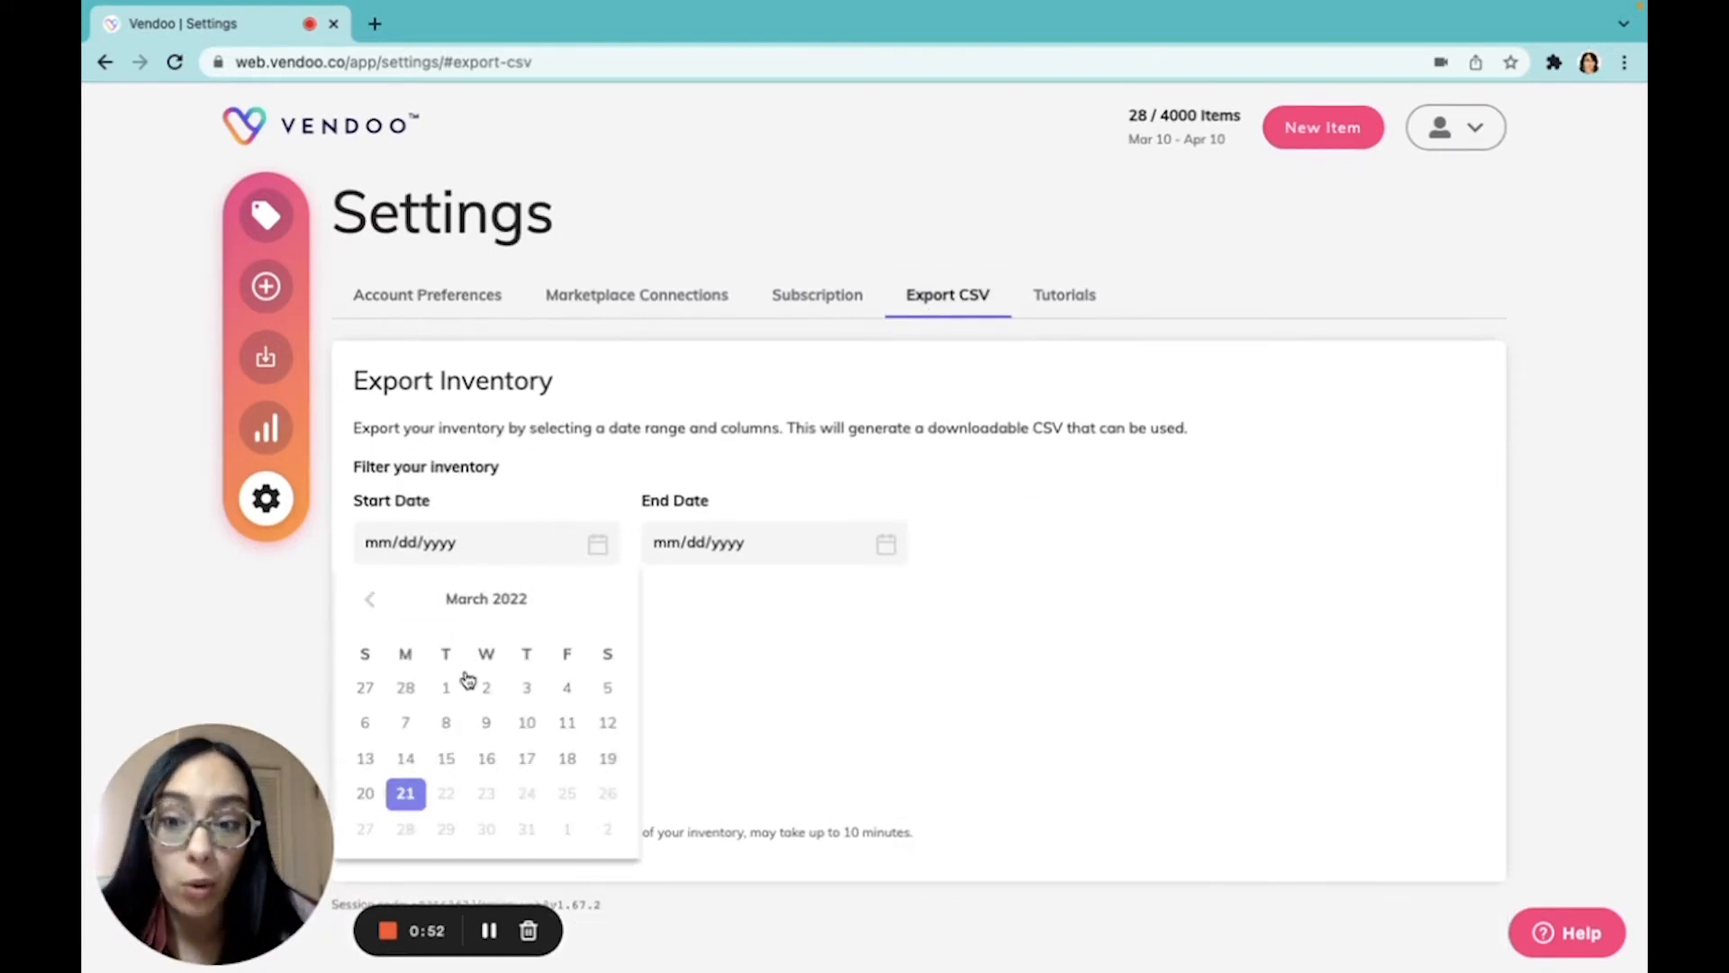
click(445, 687)
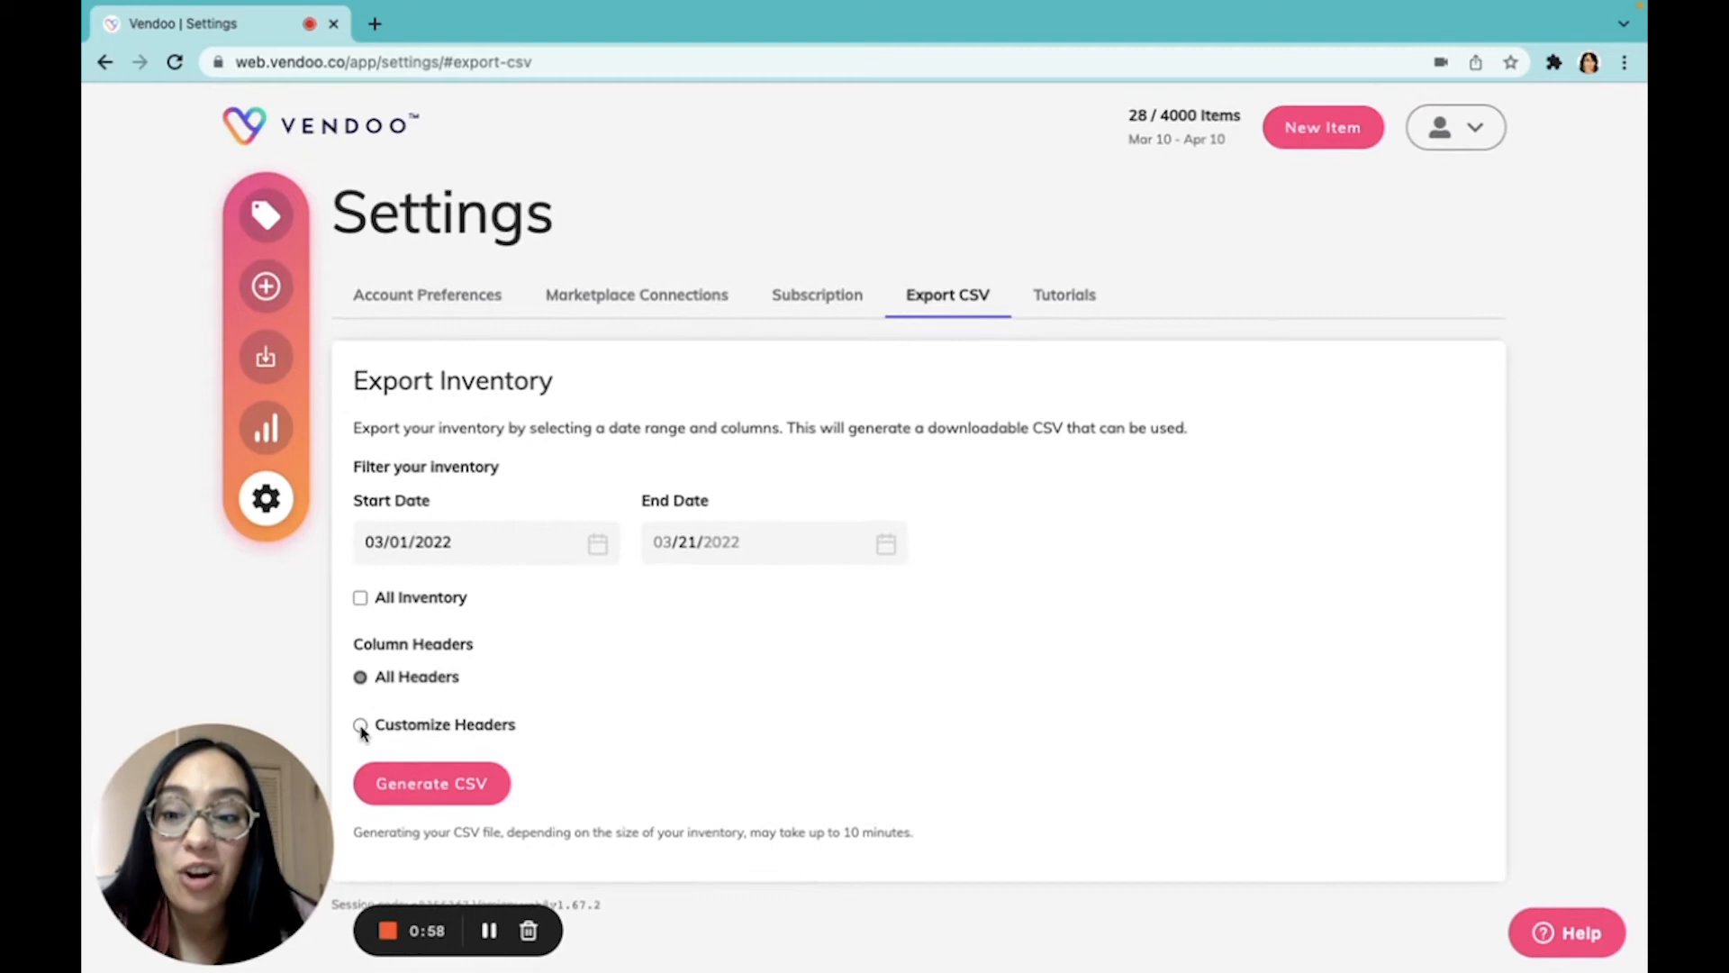
Choose Customize Headers and exclude Condition, Status and Labels from the export.
click(360, 724)
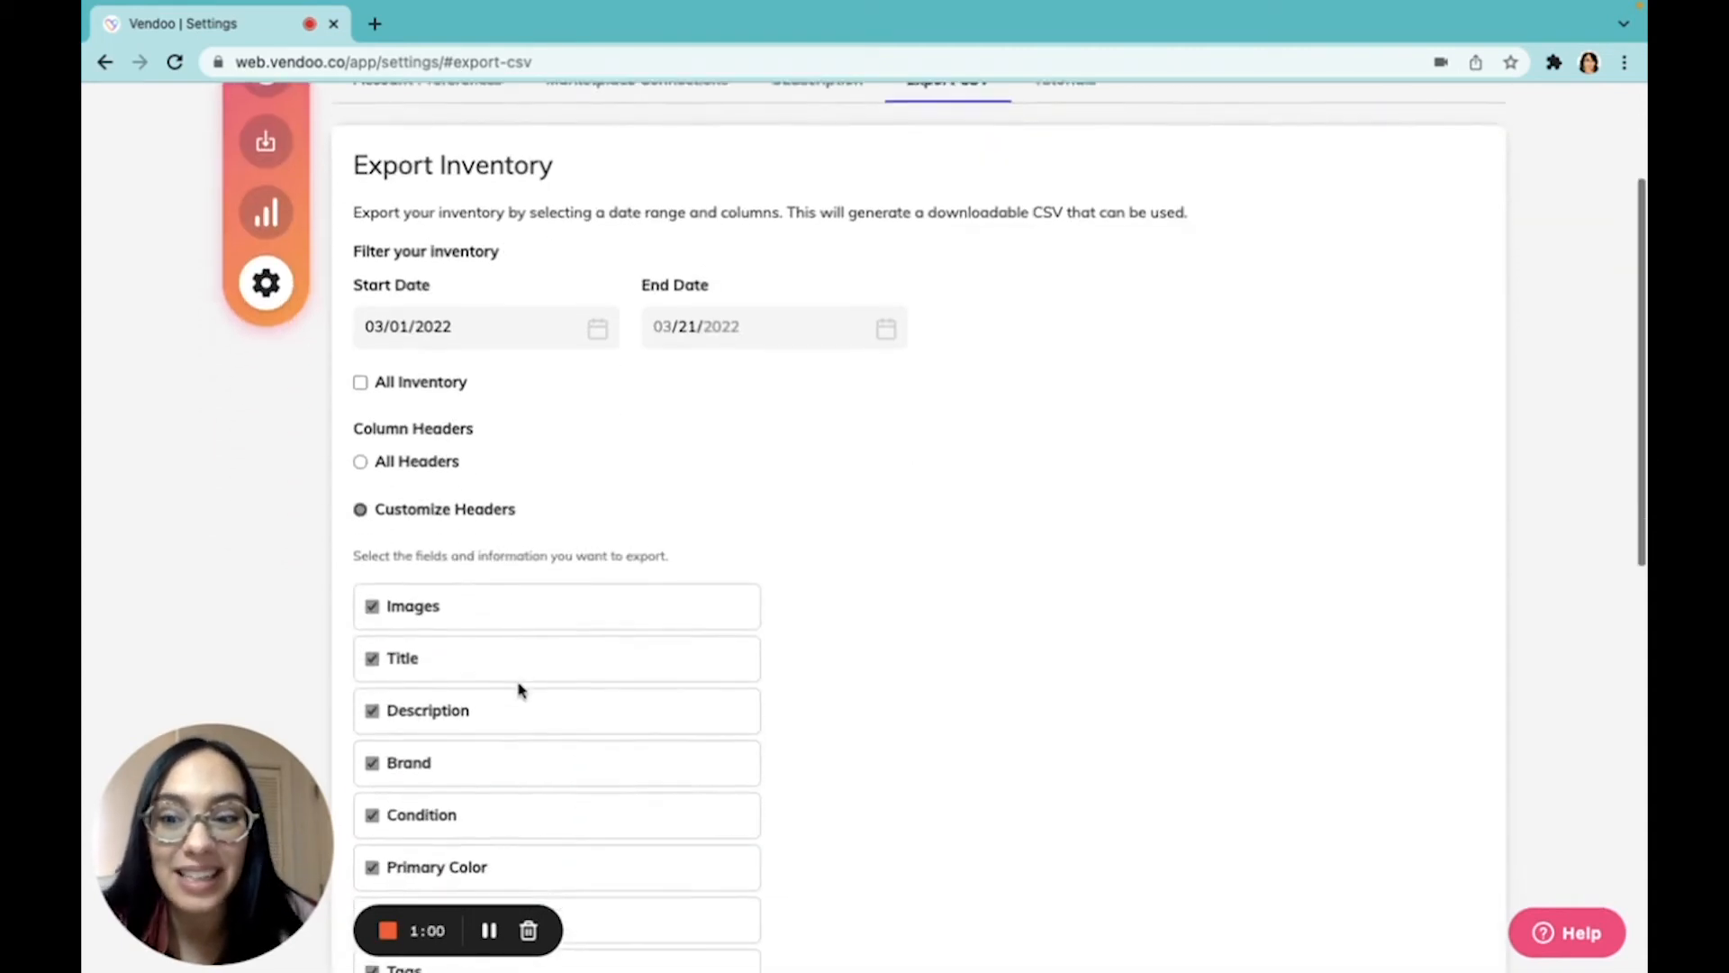
scroll(down, 3)
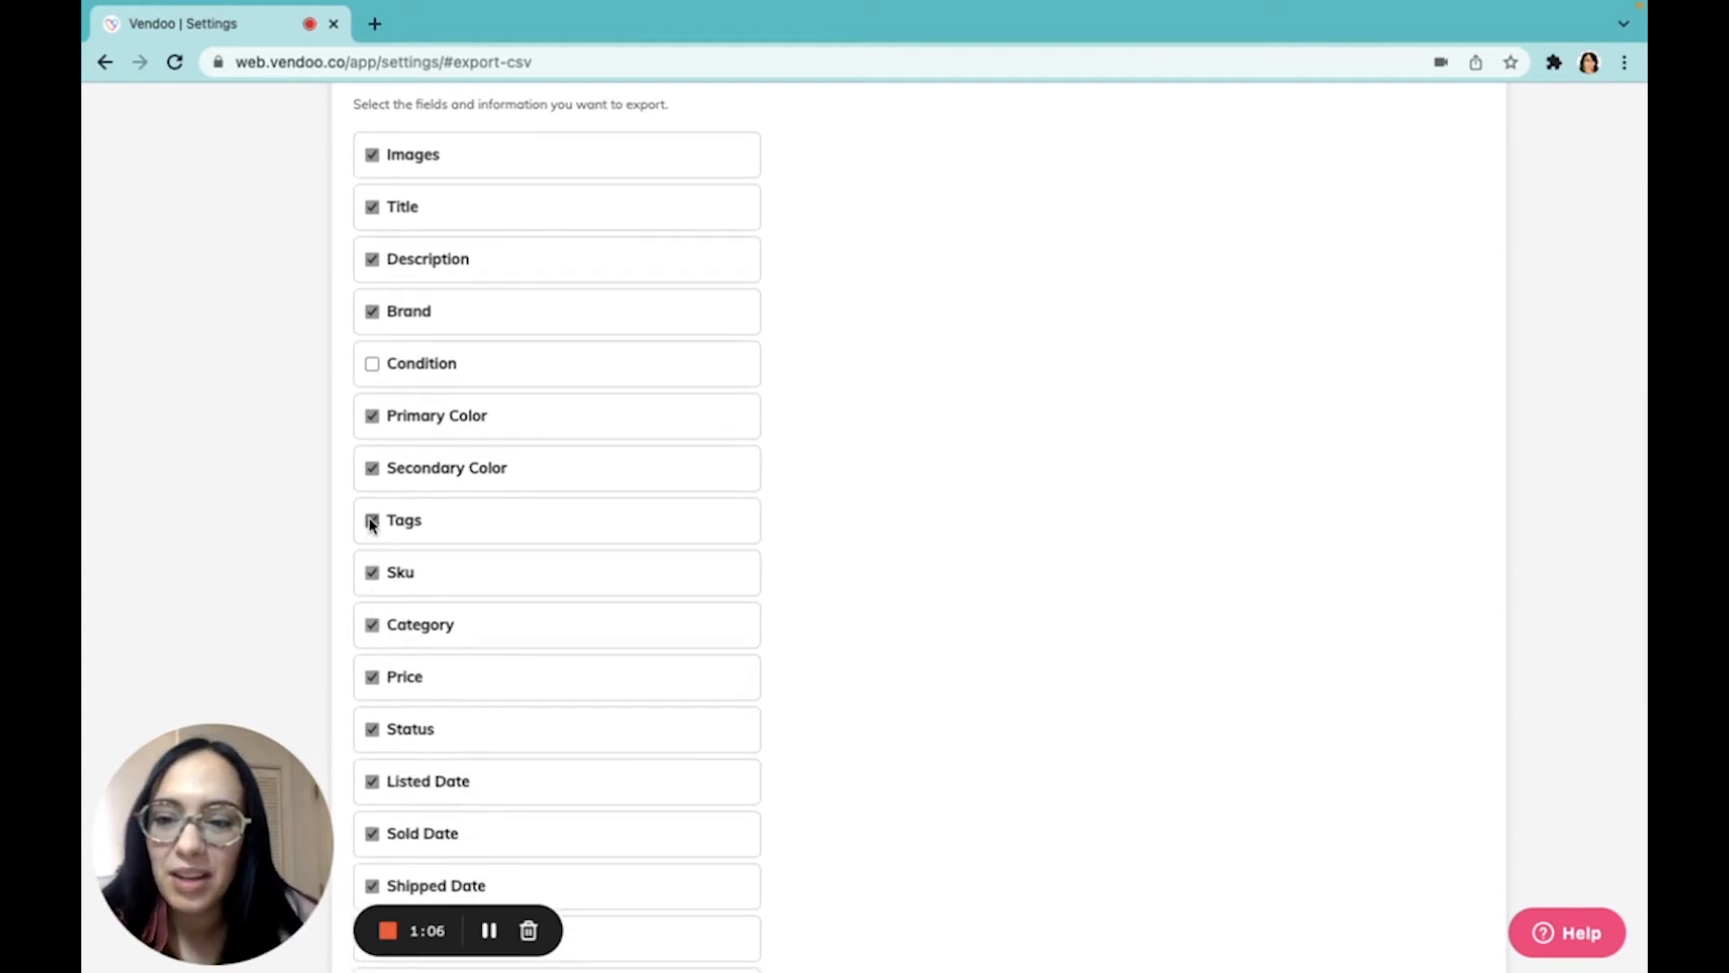
scroll(down, 3)
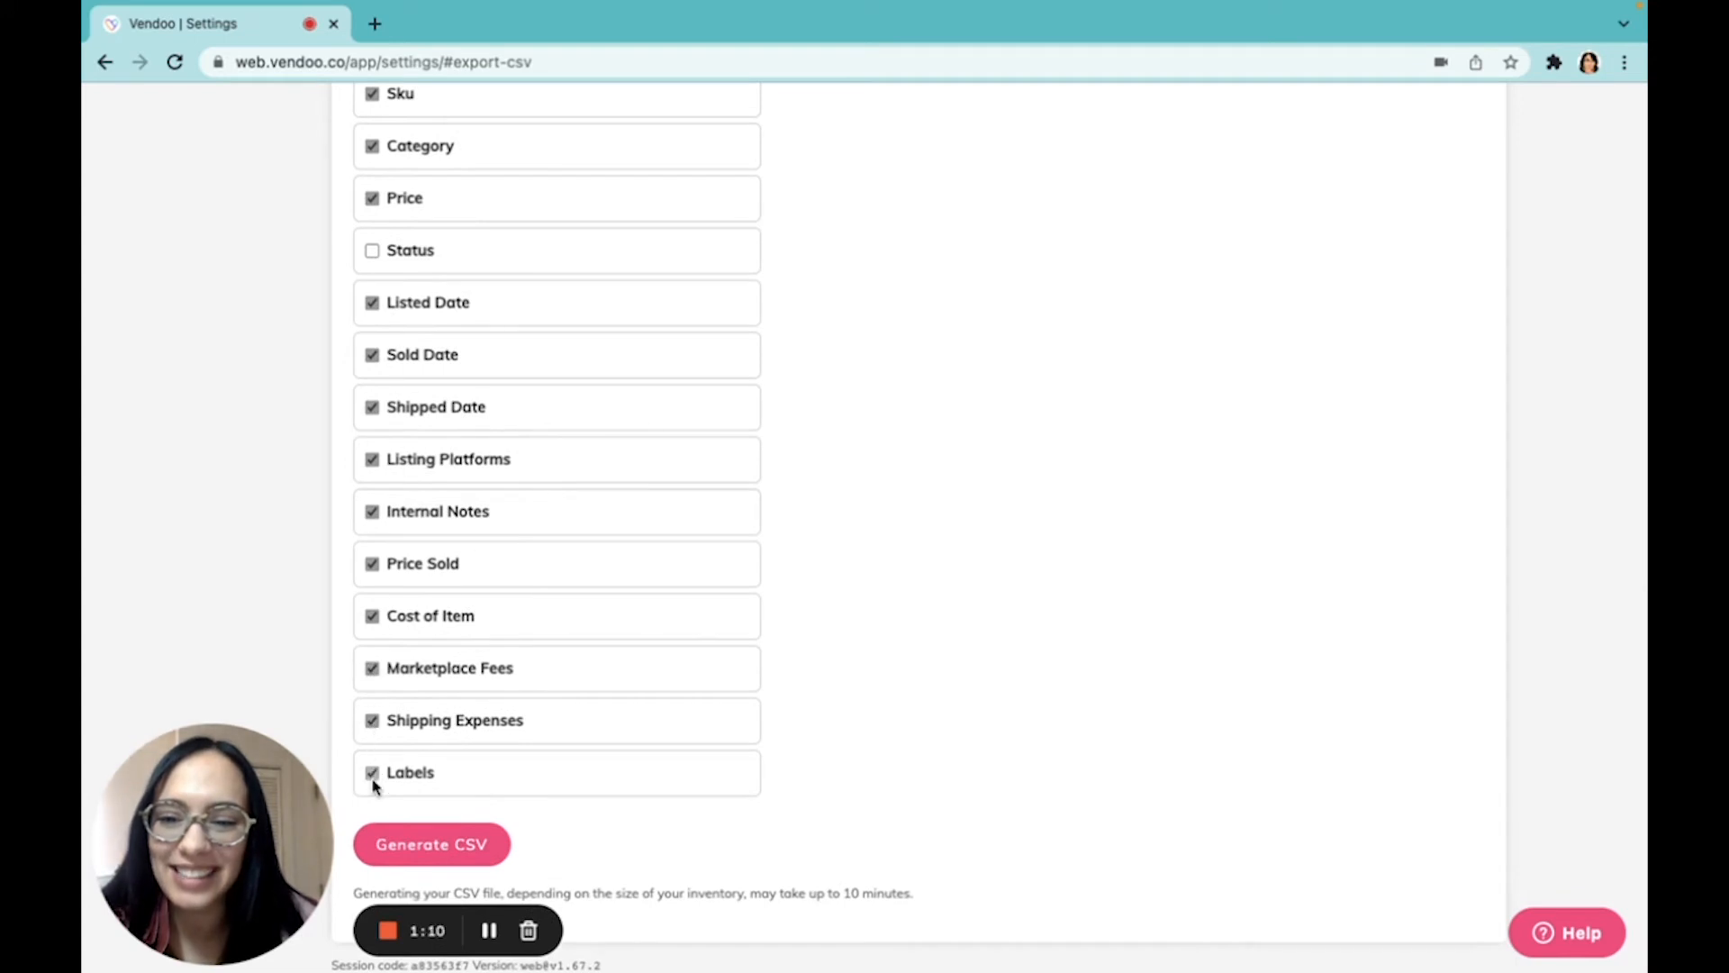
click(431, 843)
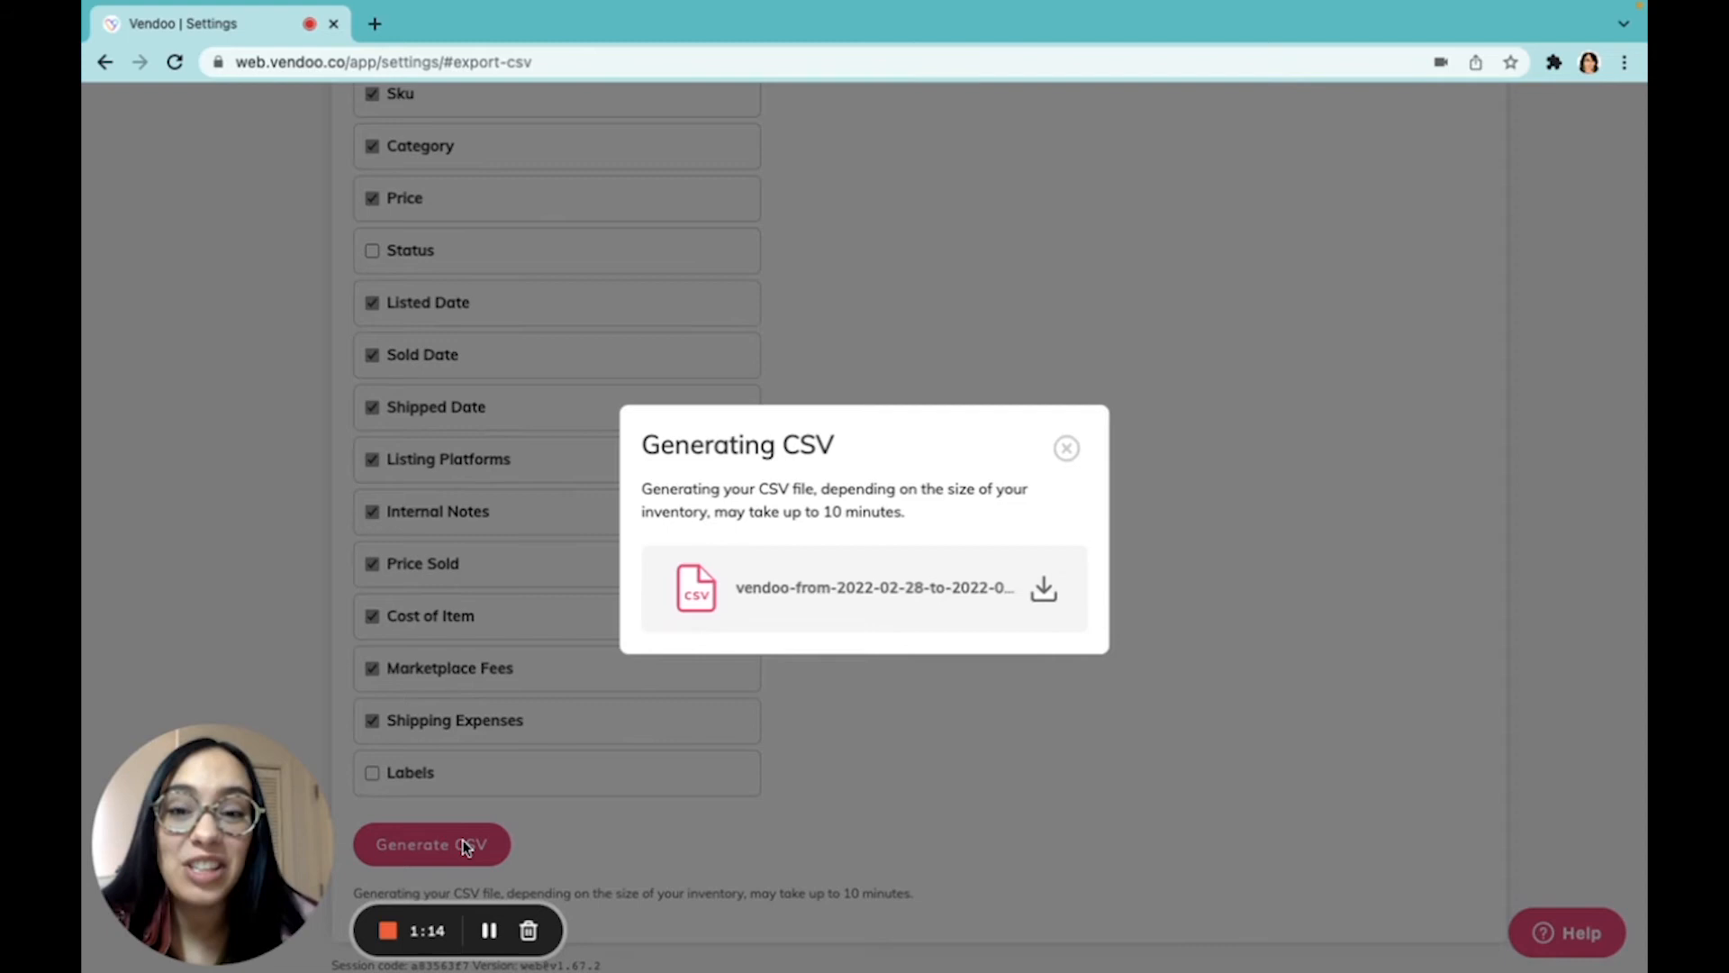
click(1043, 587)
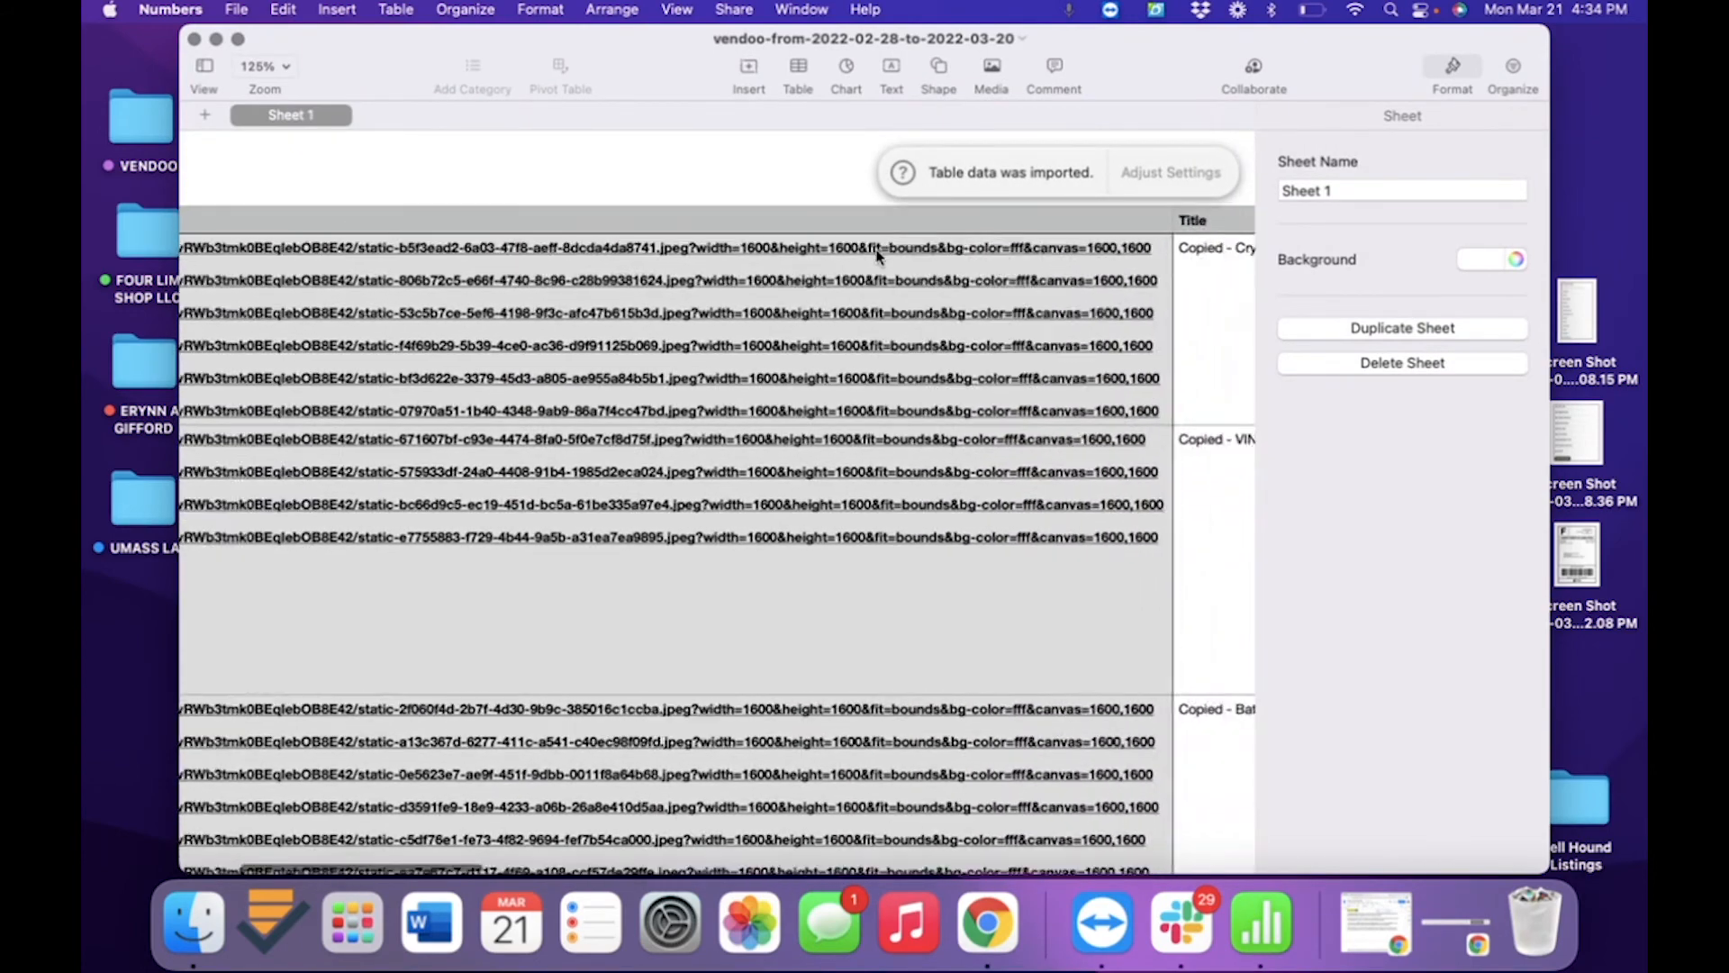
Scroll right through the sheet to review Brand, Sold Date, Price Sold and fee columns.
scroll(right, 3)
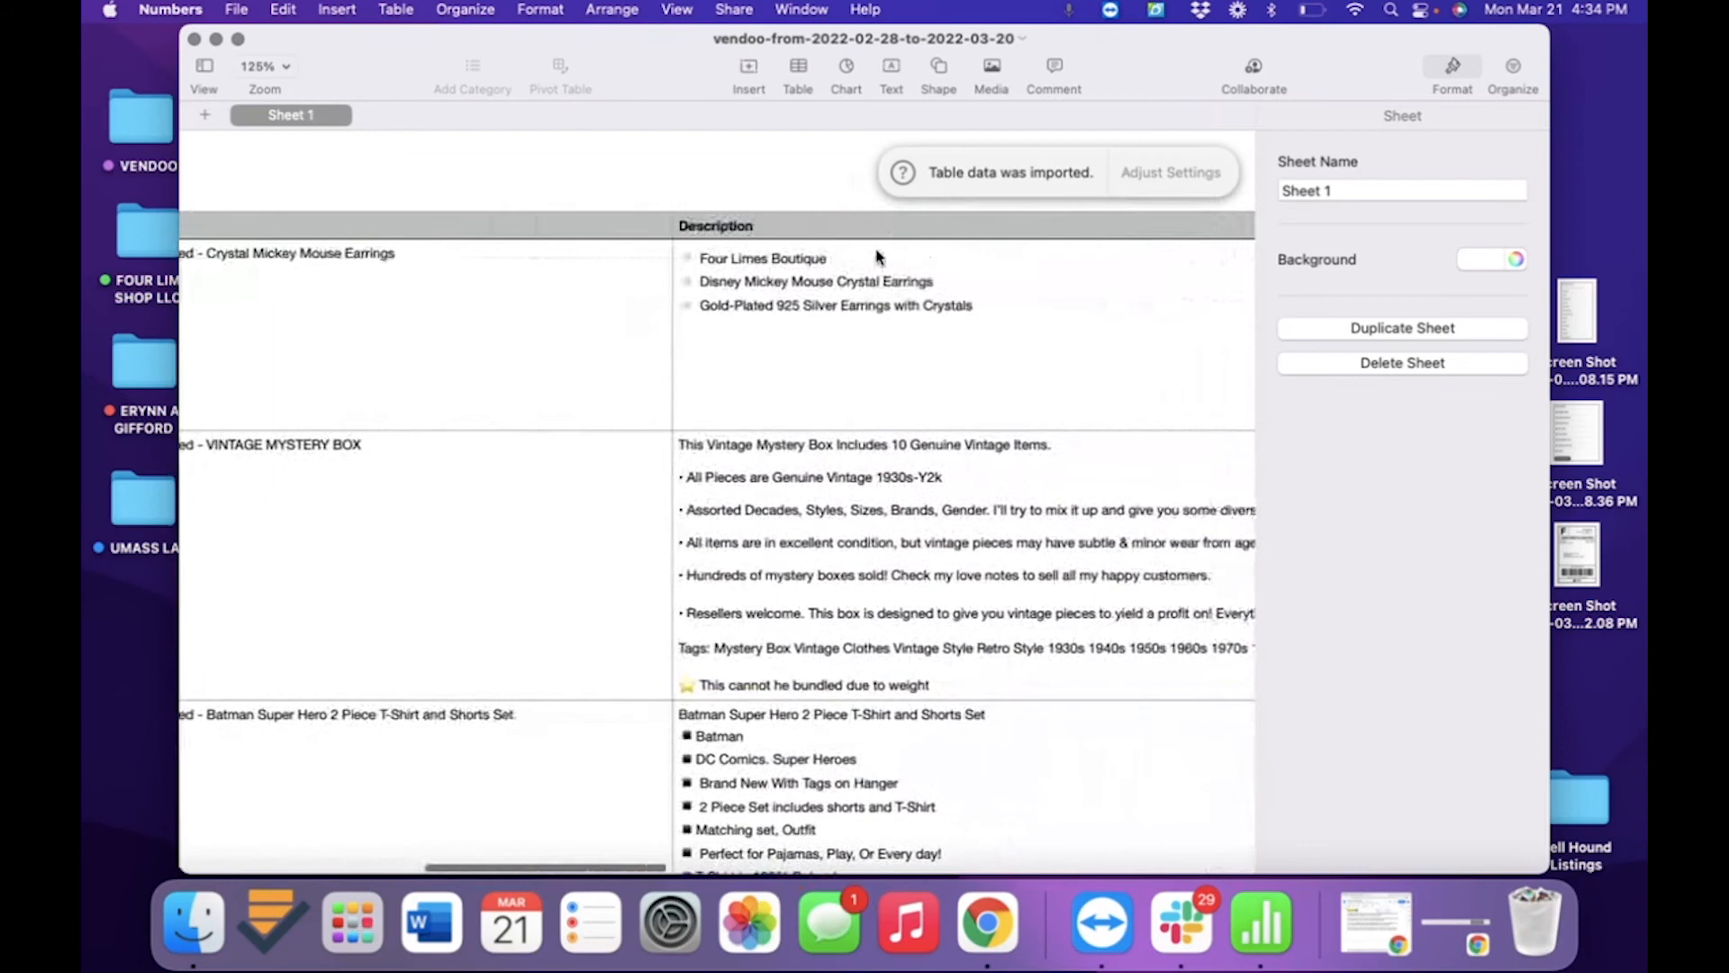
scroll(right, 3)
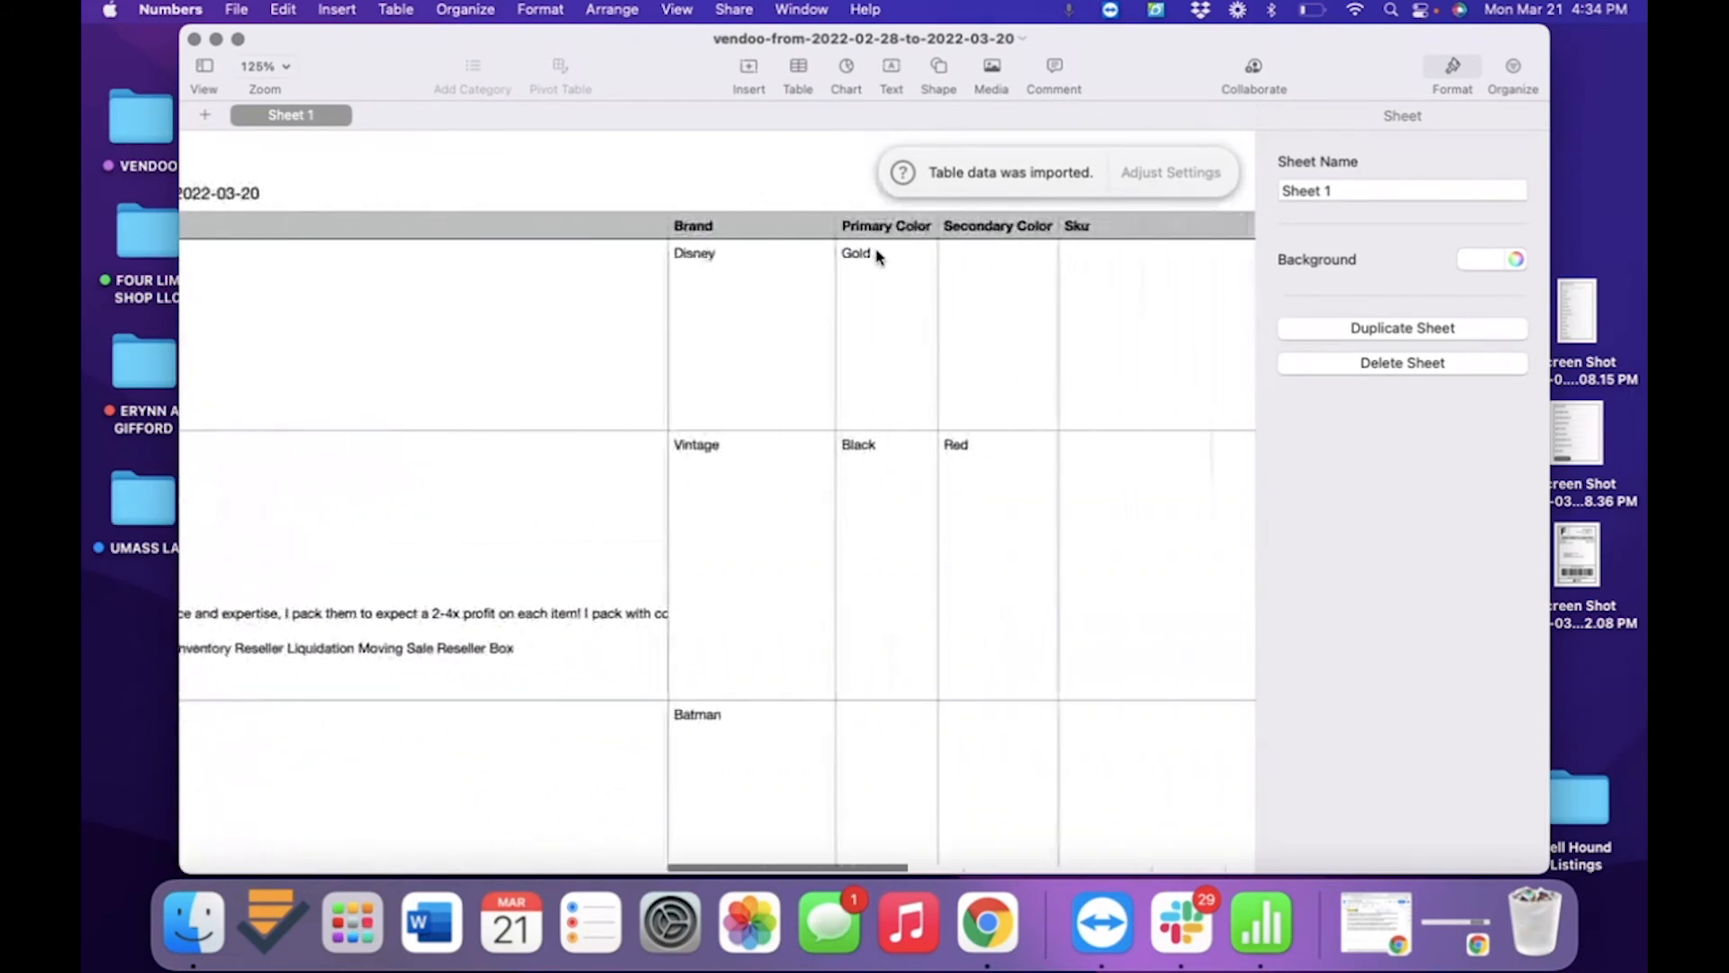
scroll(right, 3)
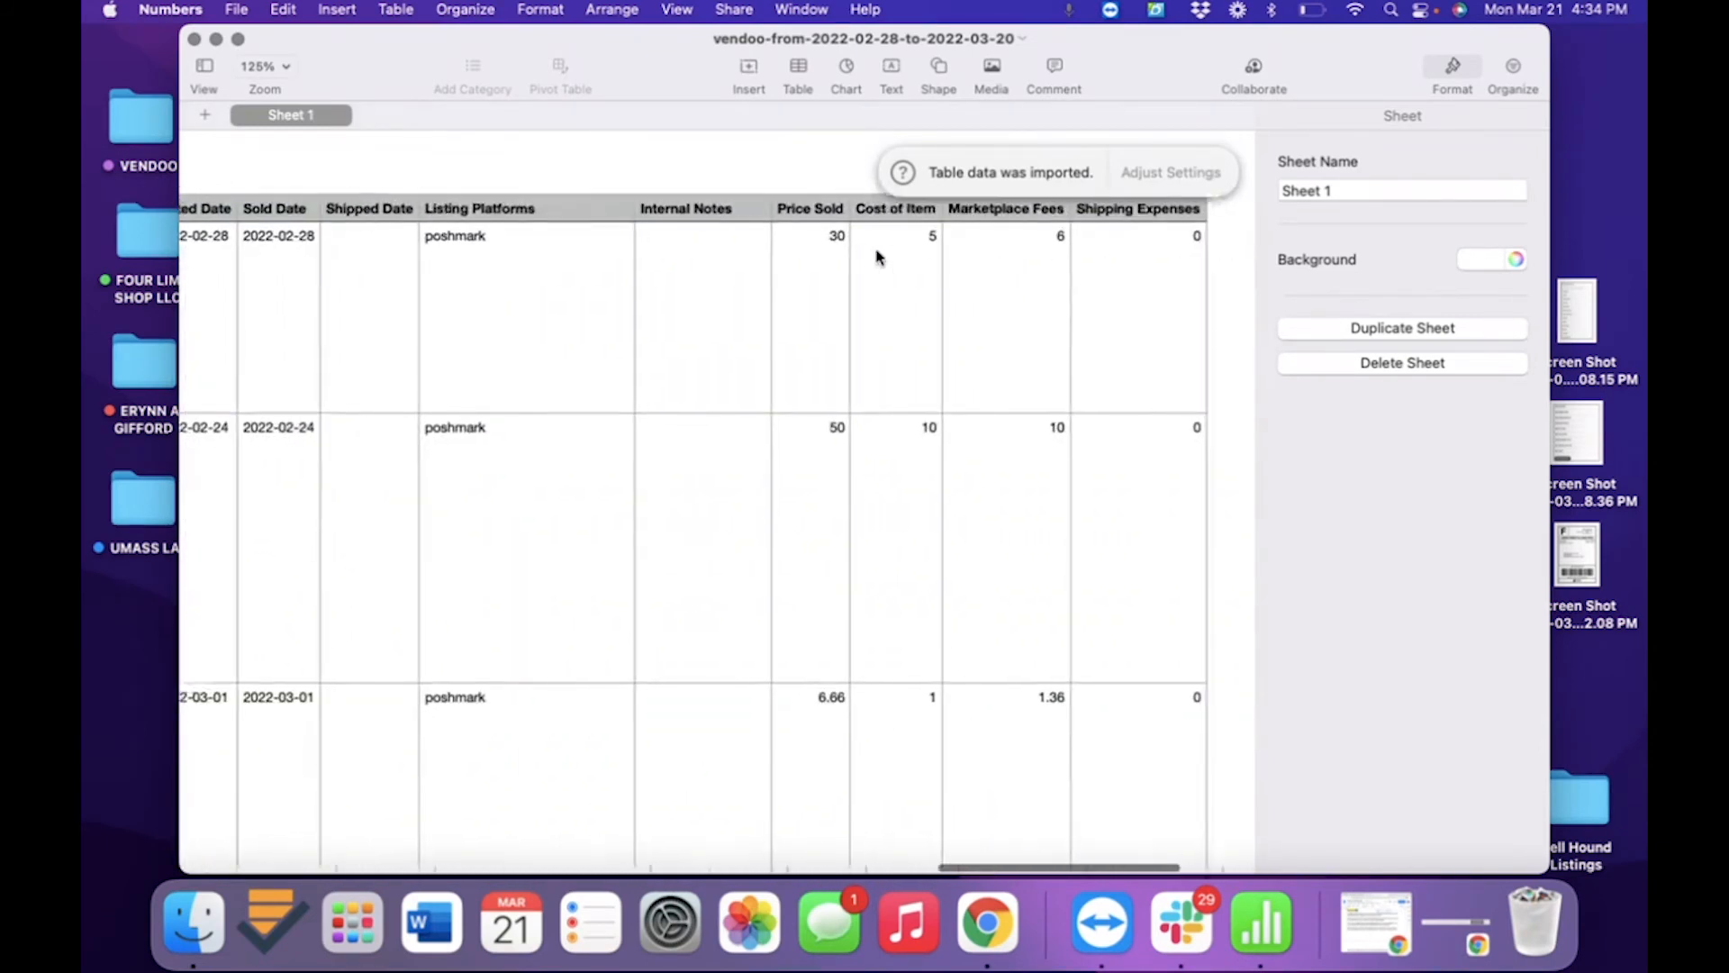